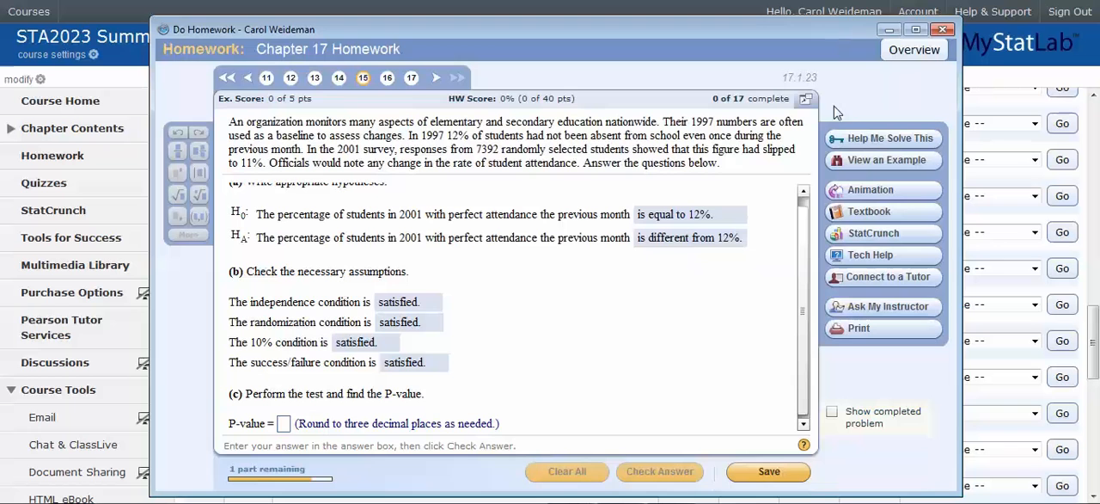
mouse_move(731, 331)
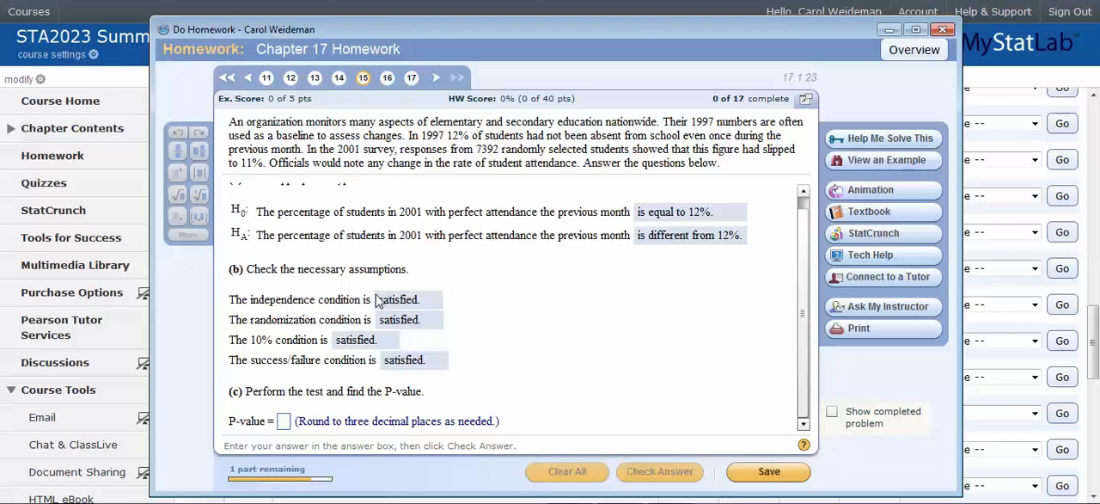
mouse_move(432, 165)
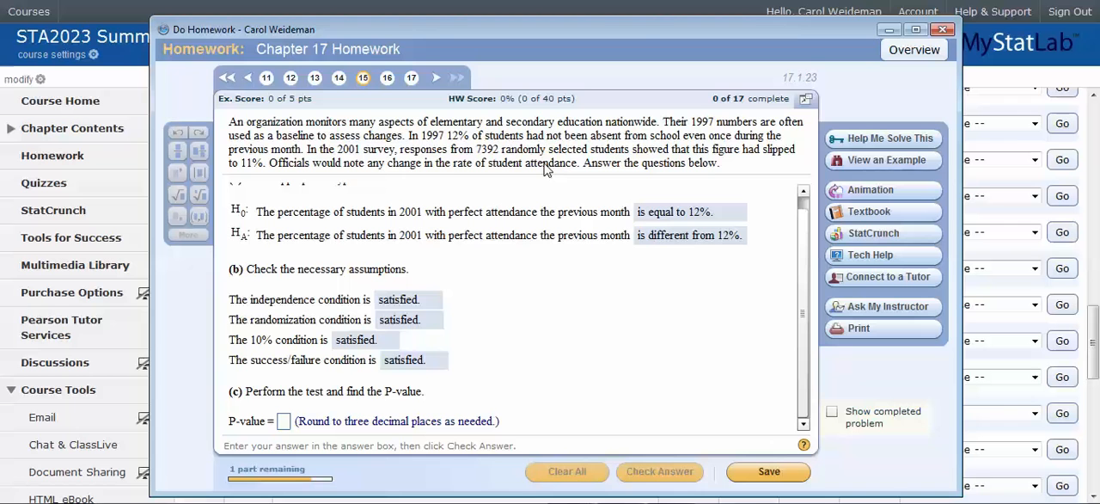
mouse_move(485, 163)
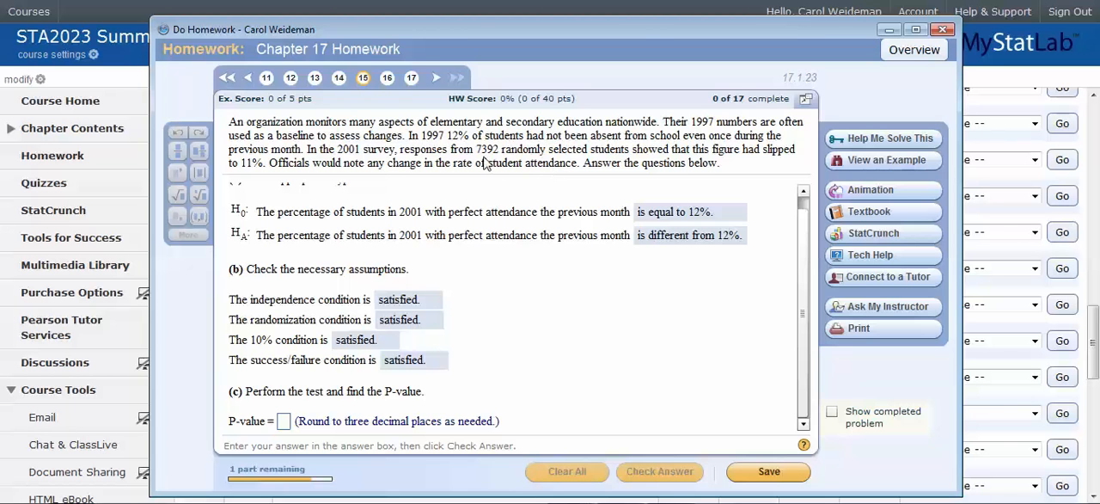
mouse_move(777, 166)
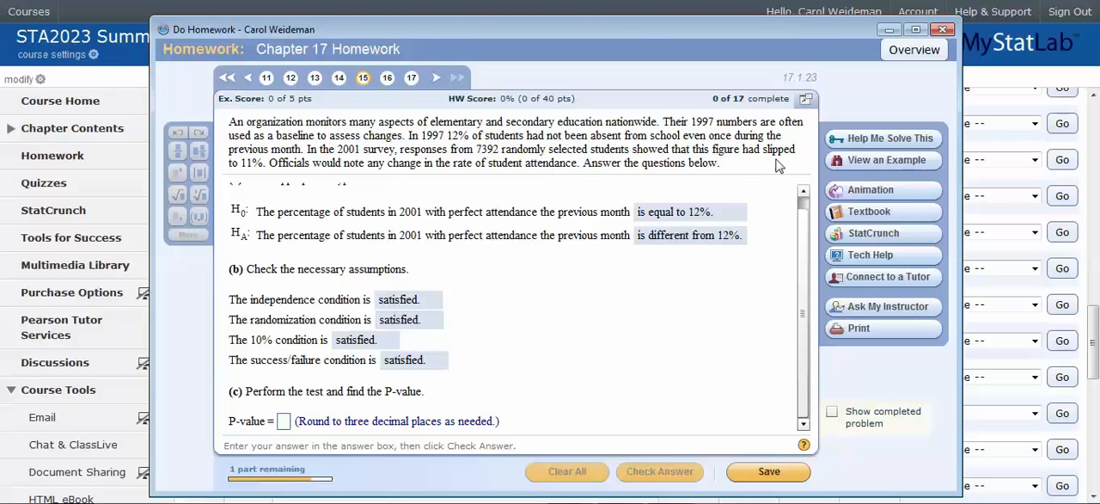
mouse_move(488, 160)
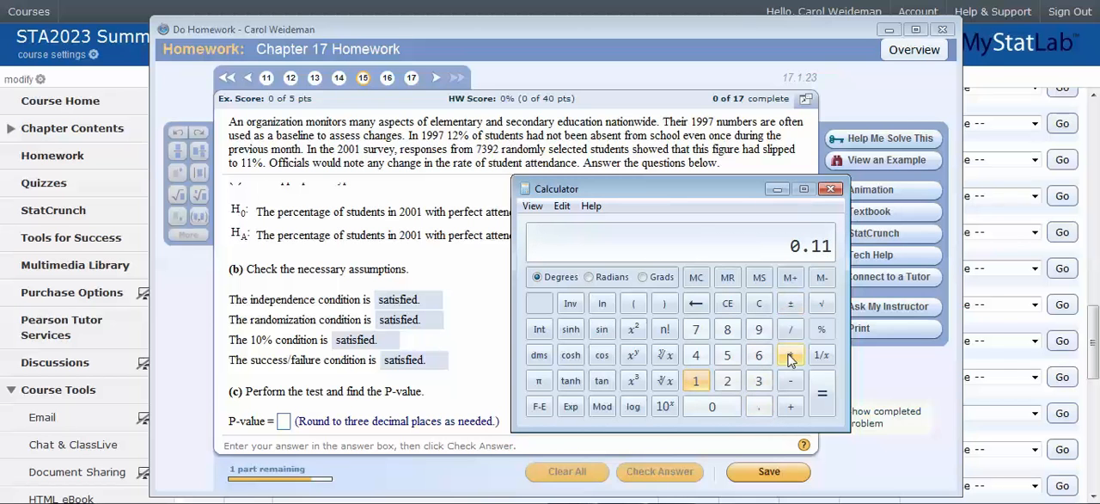
- Multiply 0.11 by the 7392 surveyed students in Calculator, giving 813.12
left_click(695, 329)
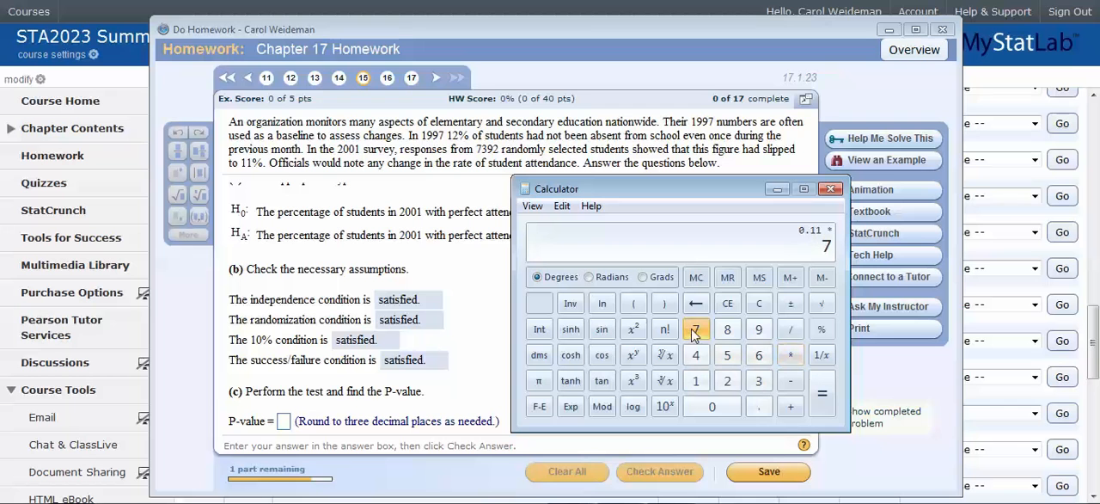
left_click(727, 380)
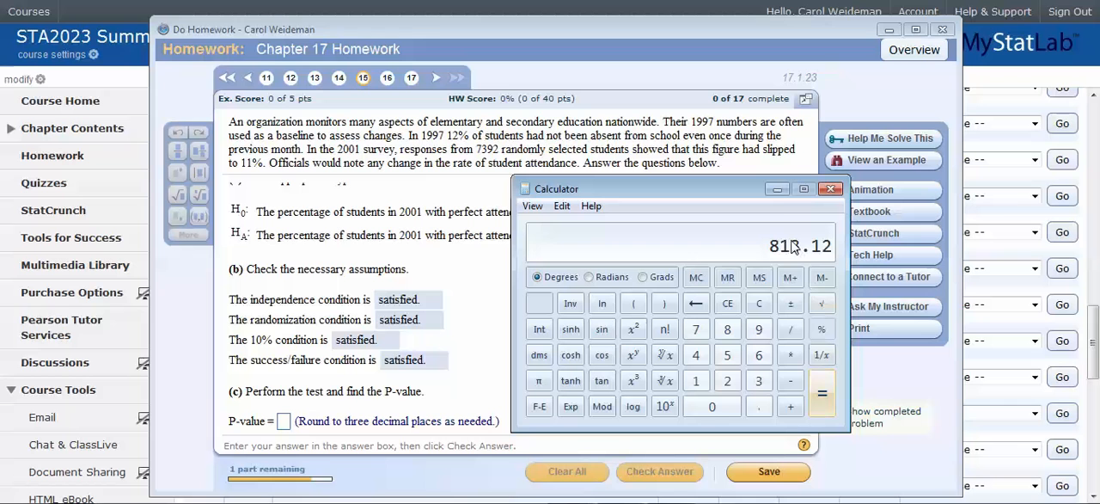
mouse_move(776, 189)
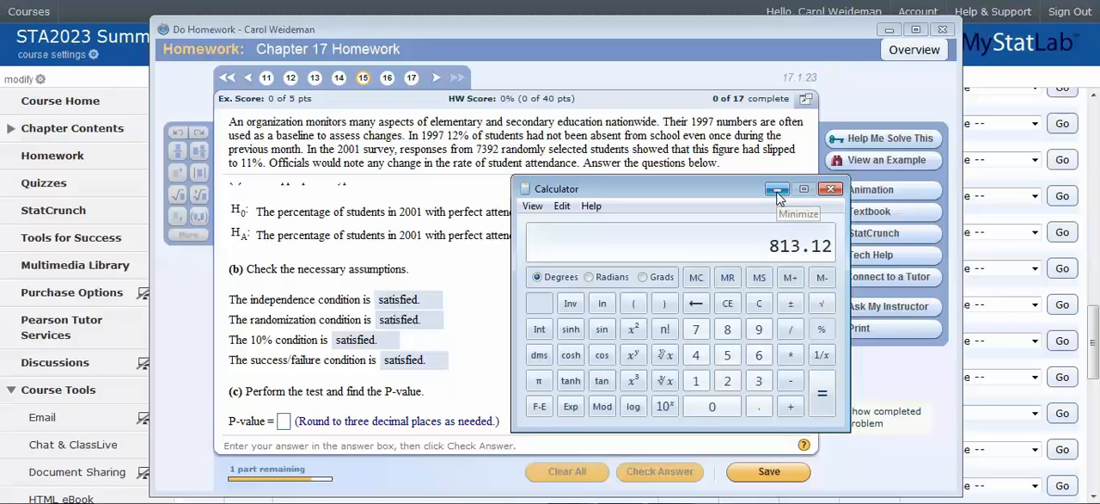
mouse_move(777, 188)
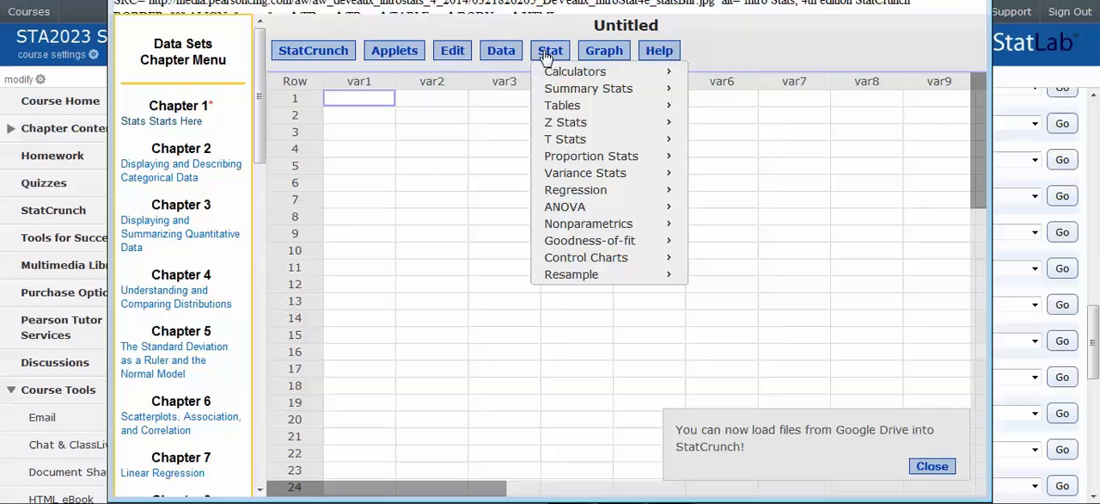
mouse_move(566, 139)
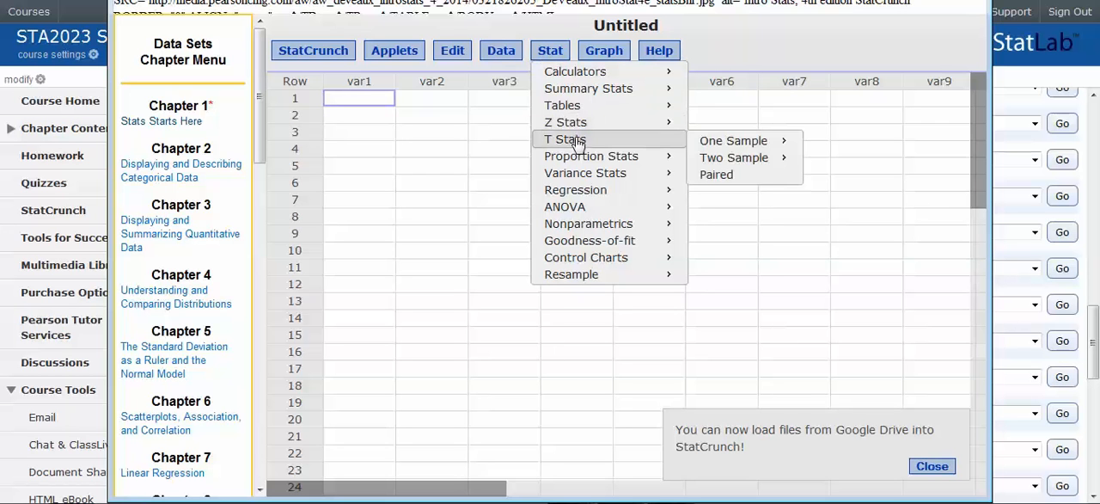
mouse_move(591, 155)
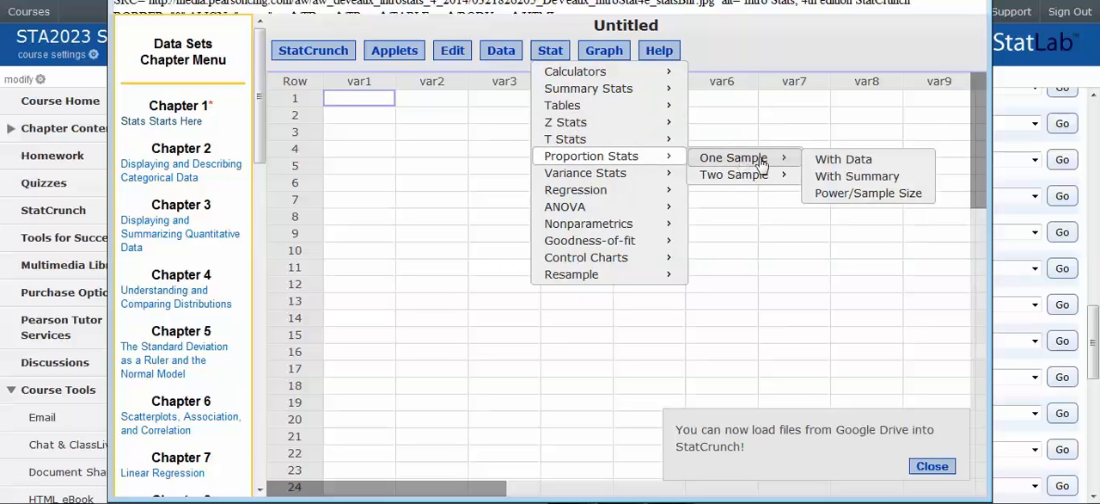
- Test 813 successes of 7392 against H0 p = 0.12 using summary counts
left_click(856, 175)
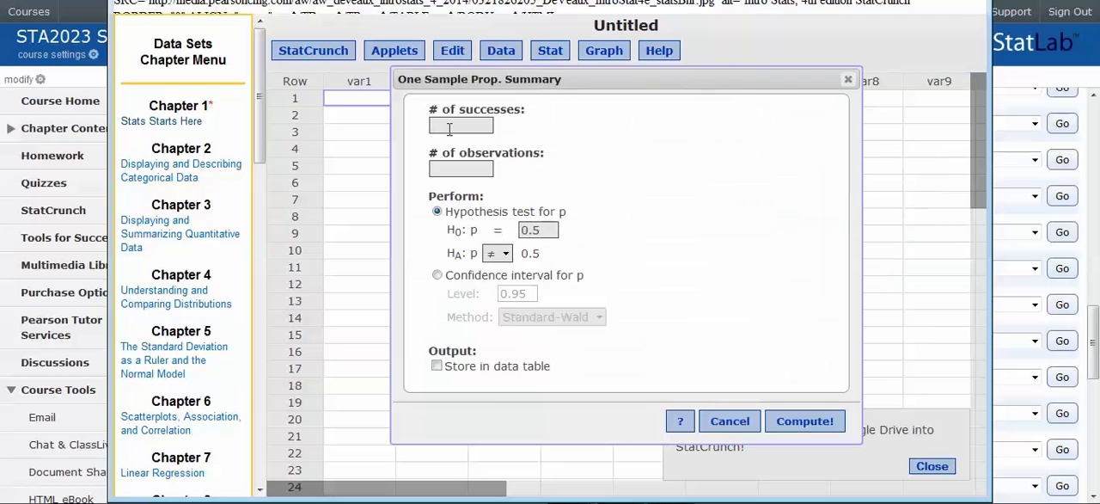
type("813")
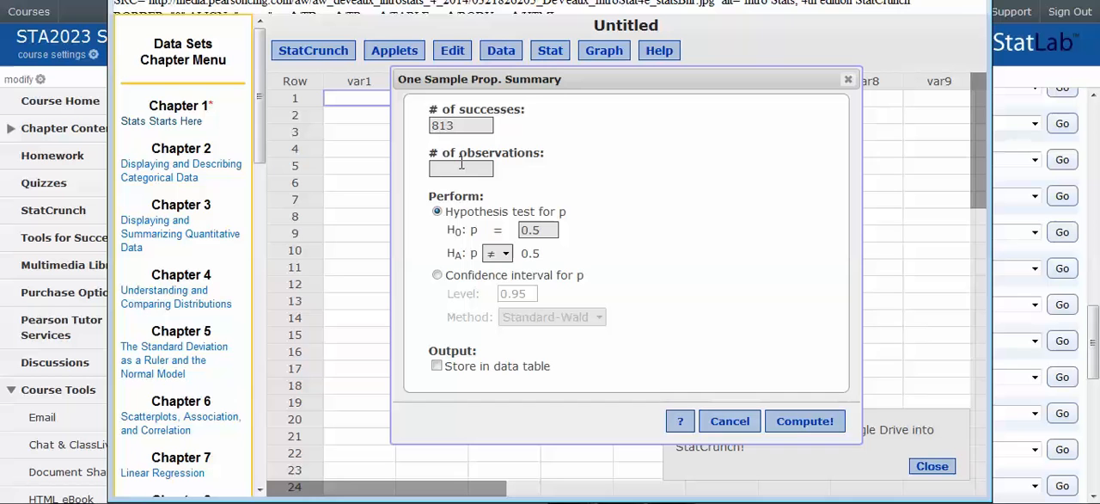
type("7392")
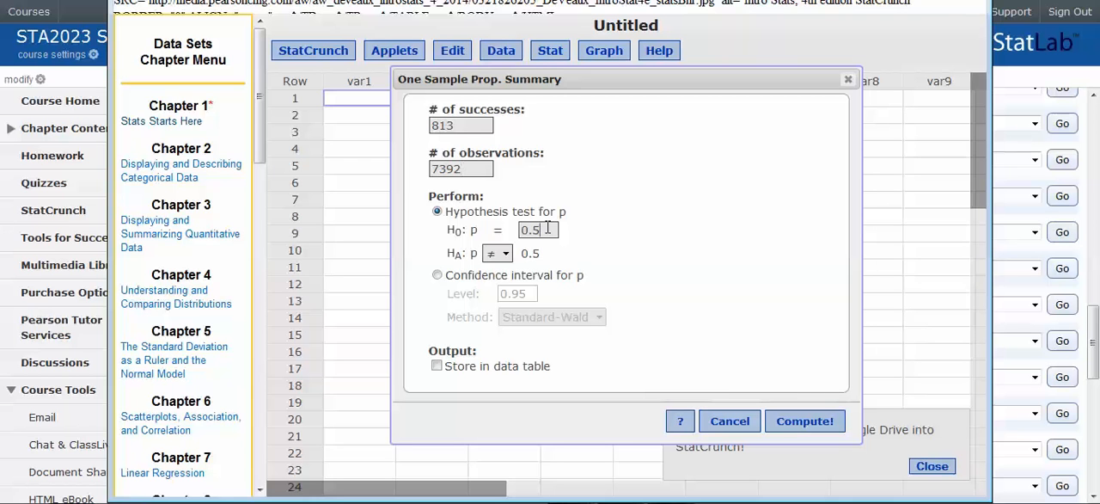
type("0.12")
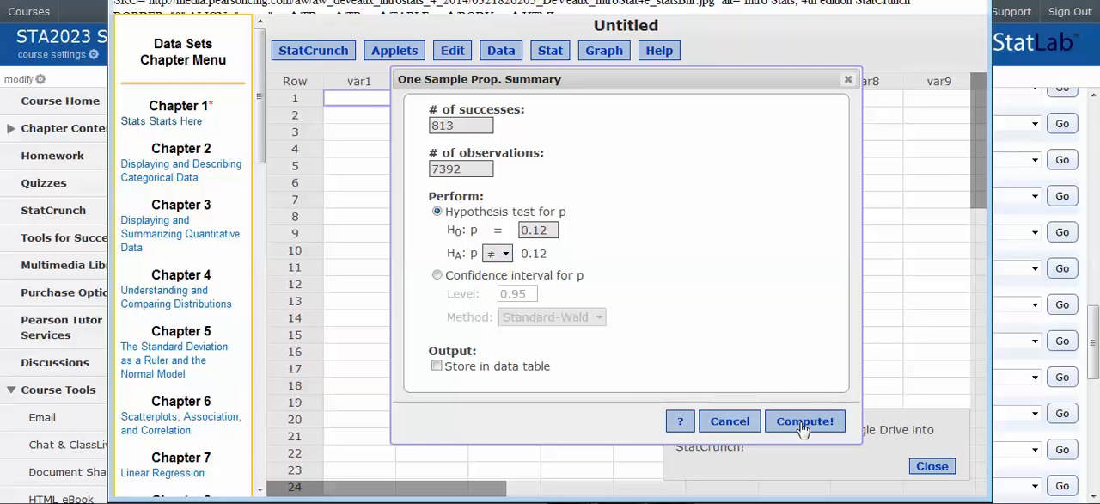
left_click(805, 420)
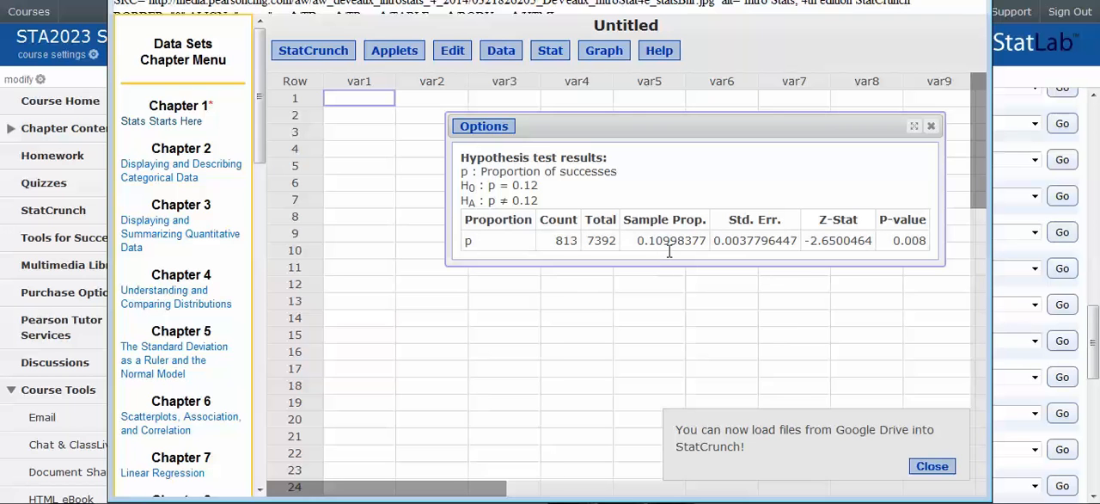
mouse_move(825, 259)
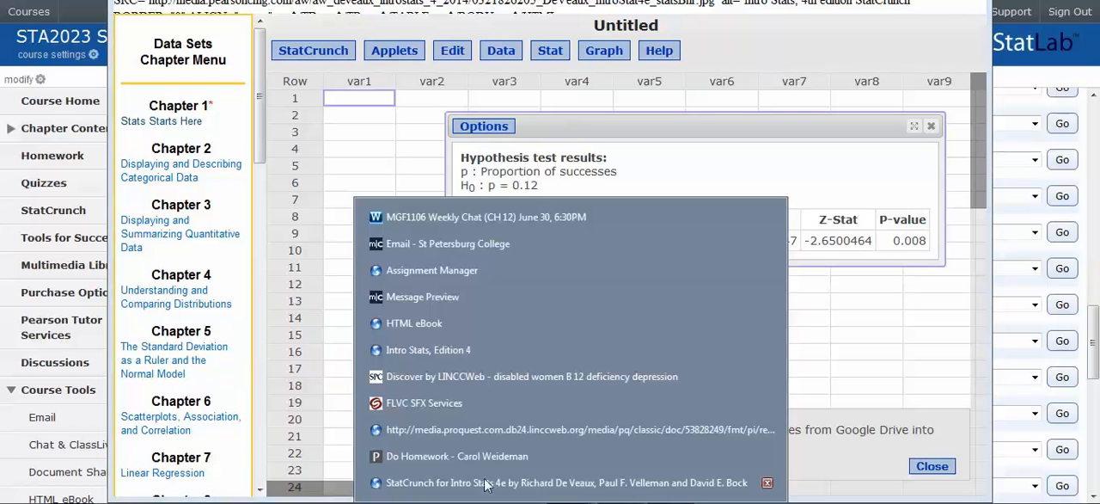
- Enter .008 as the P-value in the homework and check the answer
left_click(457, 456)
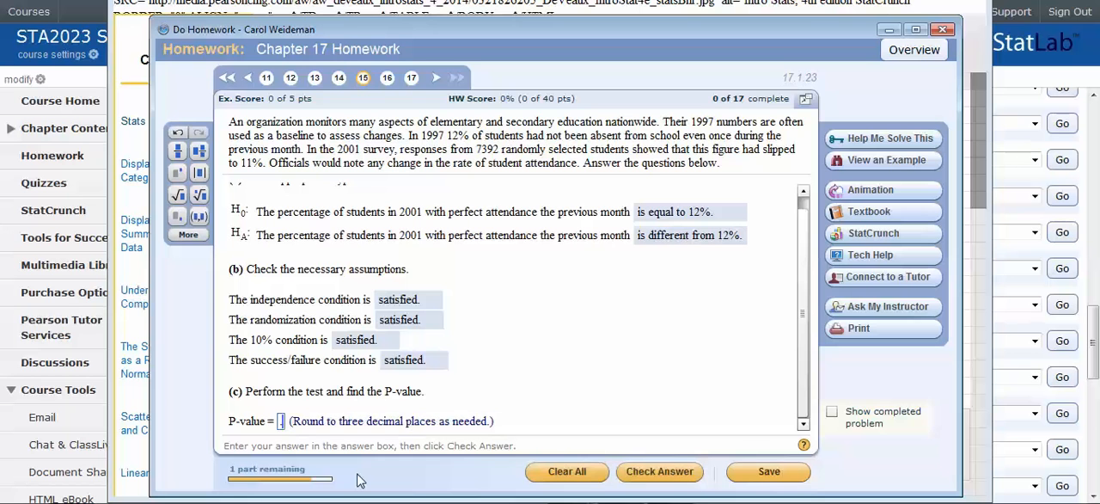
type(".008")
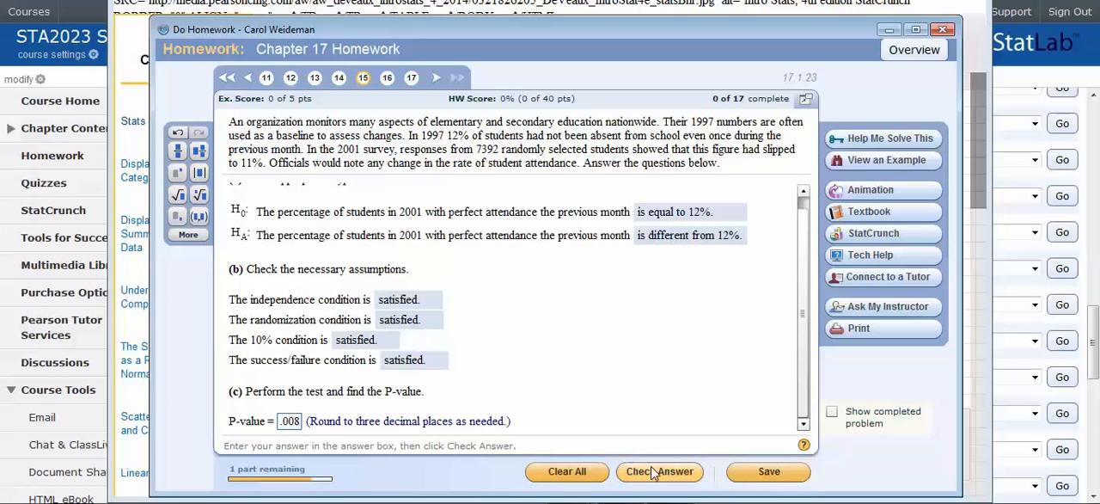
left_click(660, 471)
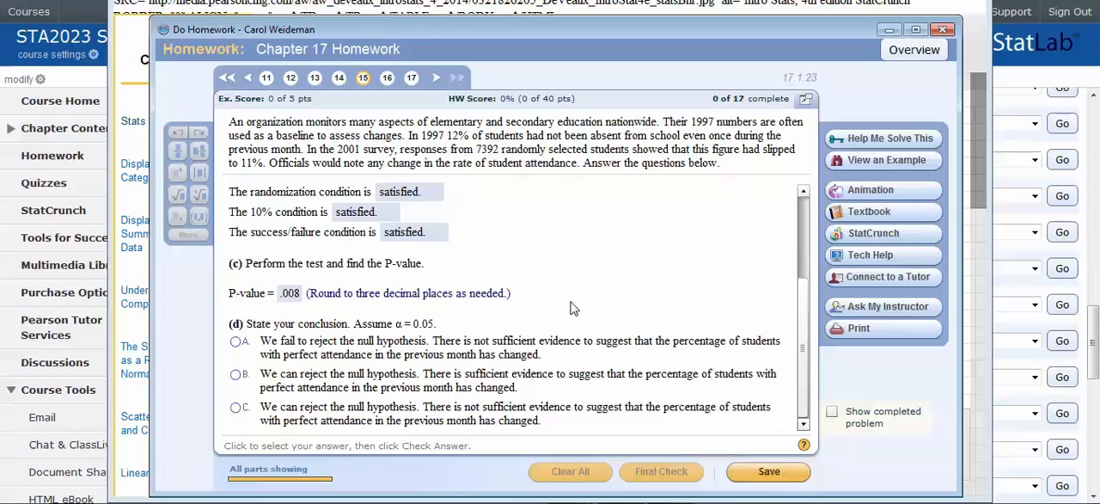
mouse_move(445, 324)
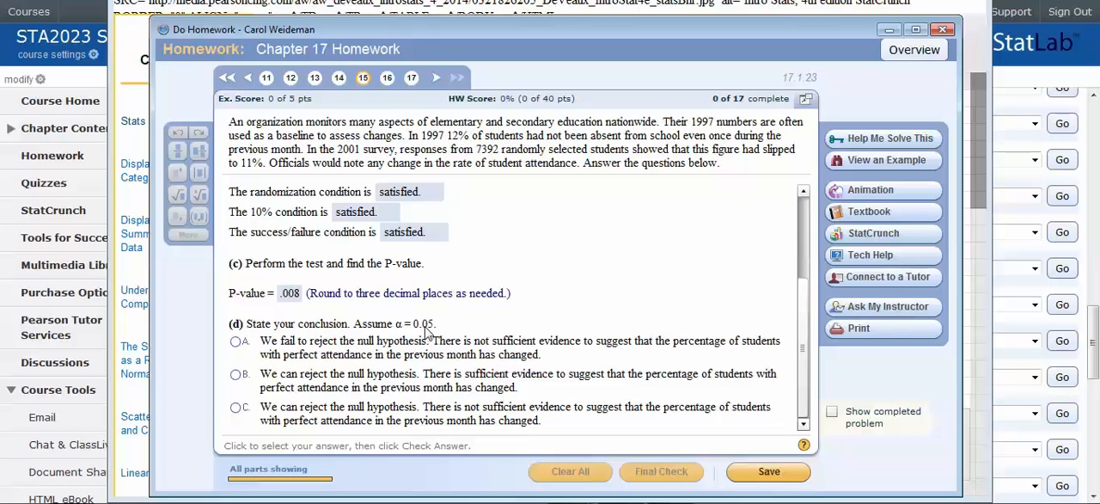
mouse_move(646, 238)
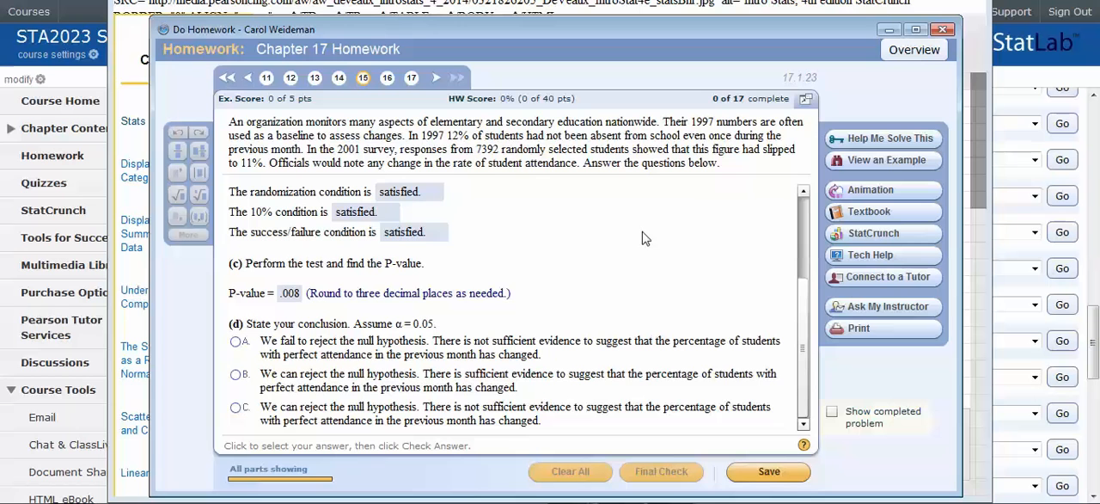
mouse_move(492, 170)
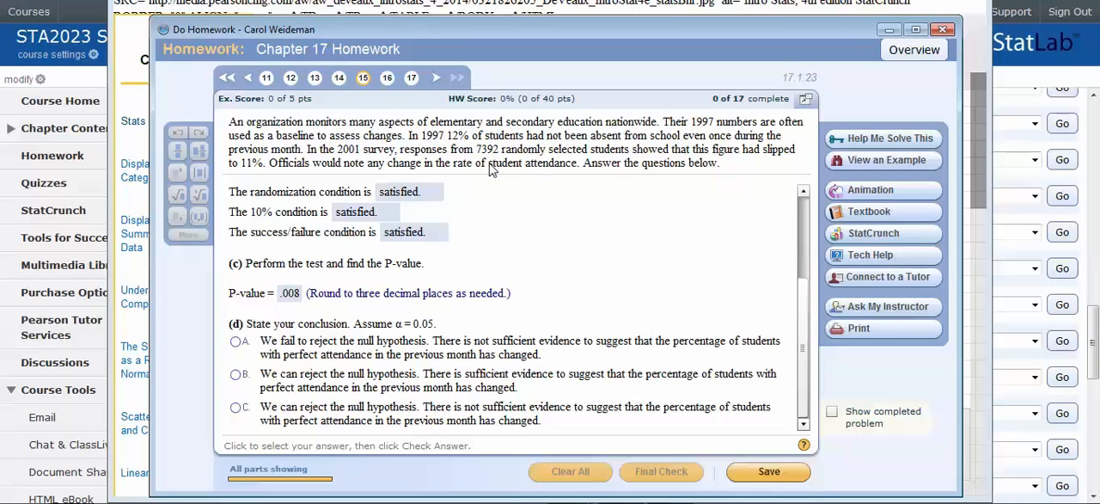
mouse_move(492, 166)
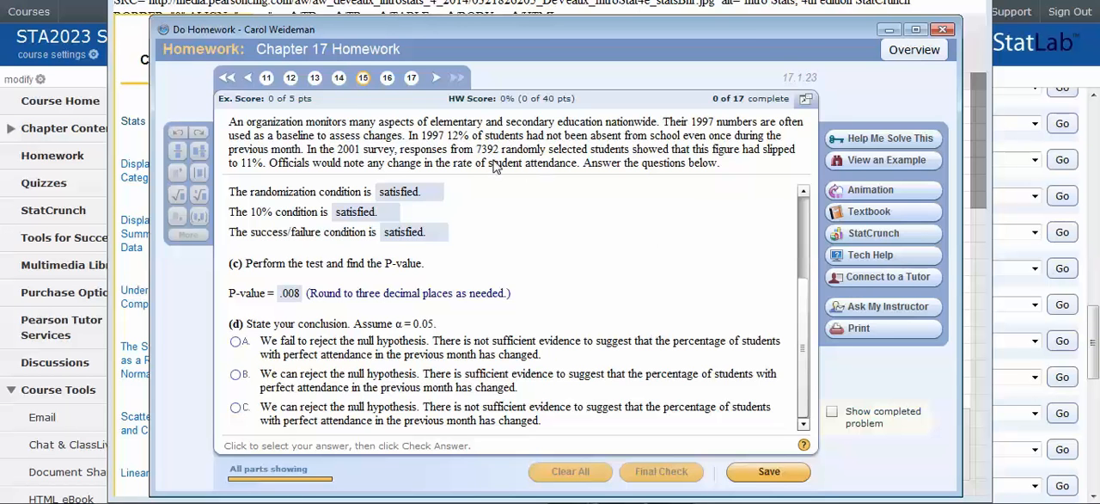
mouse_move(494, 168)
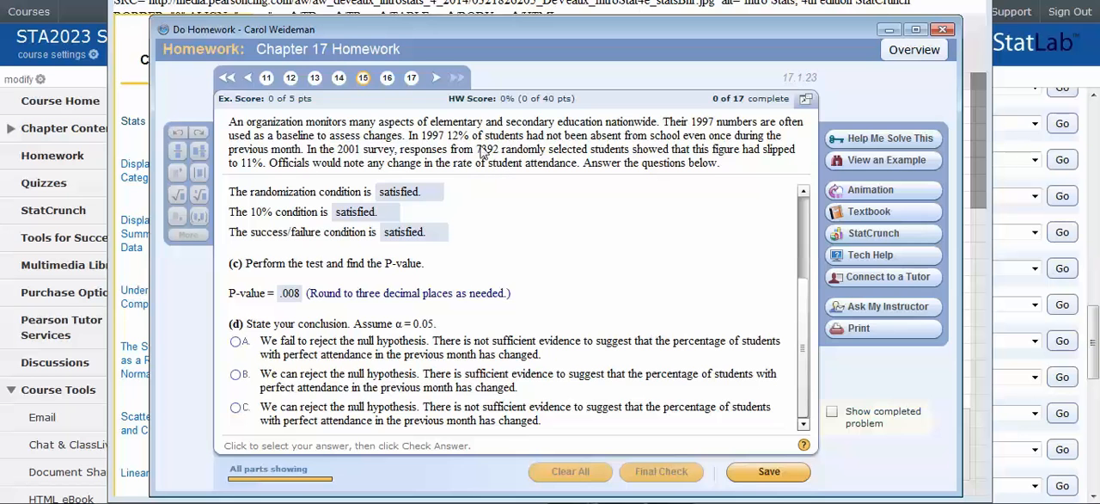